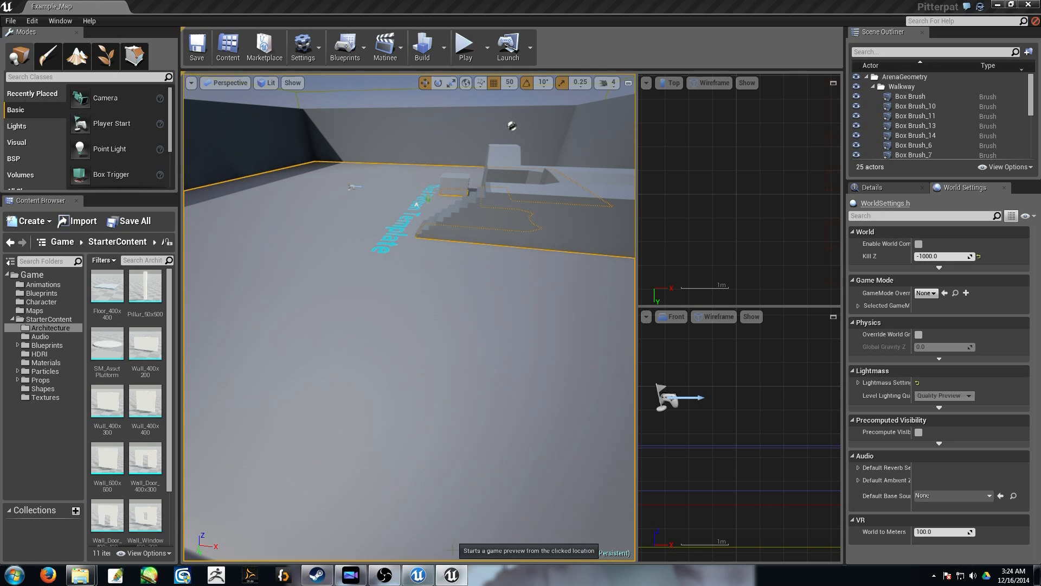
Start a play-in-editor session of Example_Map with the third-person mannequin.
left_click(464, 47)
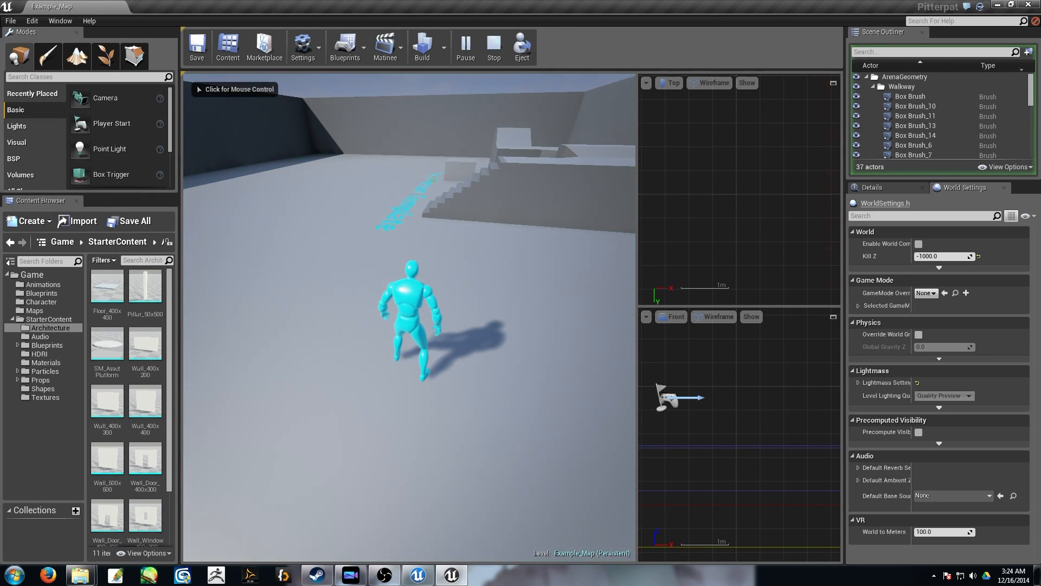